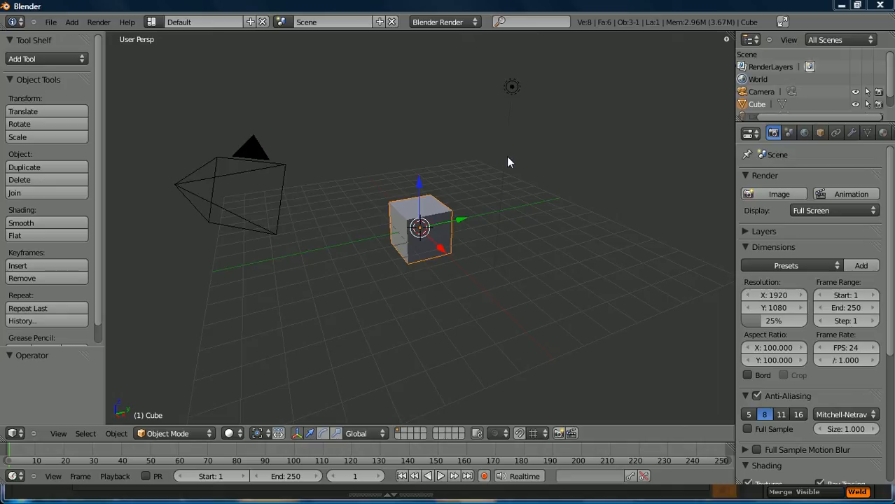
mouse_move(115, 389)
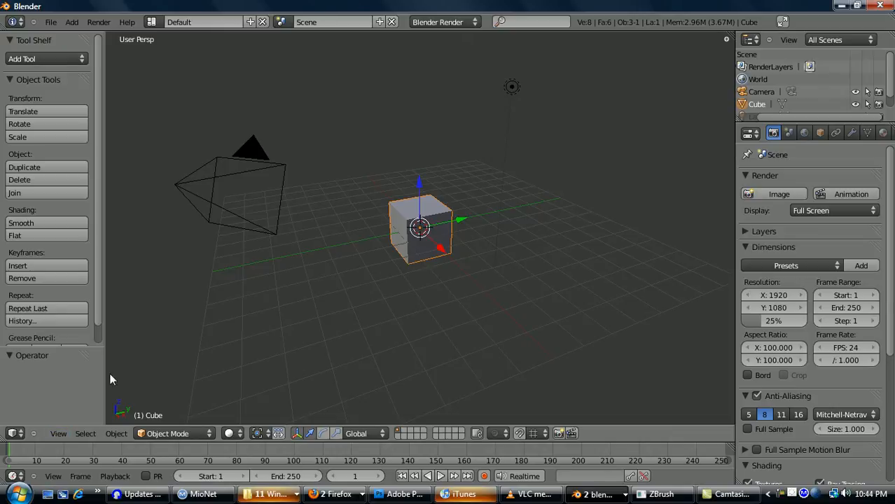
Switch the default cube scene from angled perspective to the straight-on front preset view
key(ctrl+alt+q)
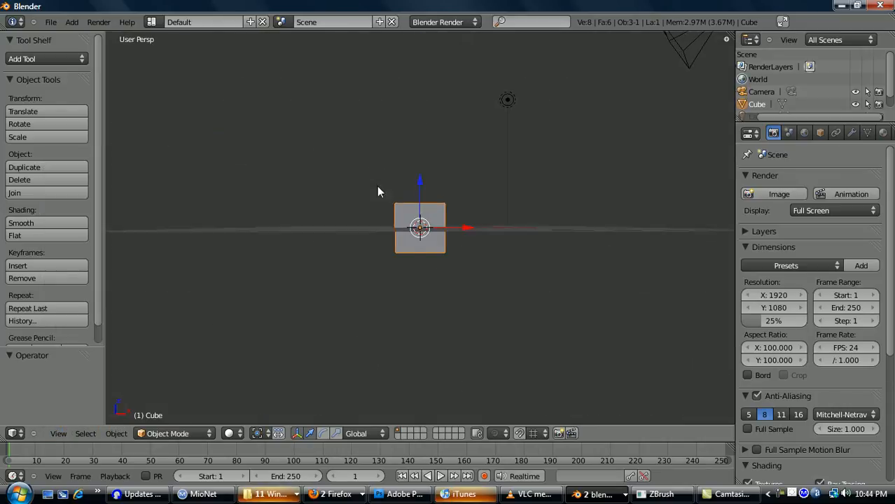
key(KP_1)
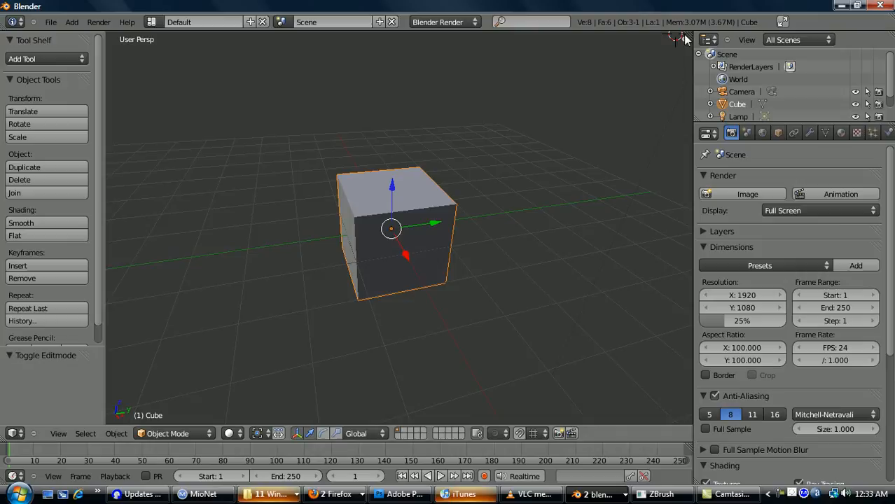
mouse_move(689, 37)
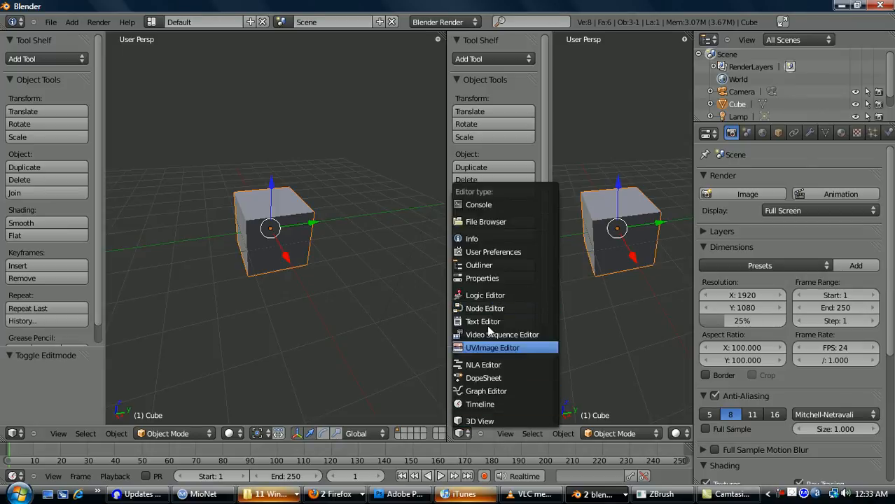
Make the right-hand area a UV/Image Editor and resize the two side-by-side areas
click(491, 347)
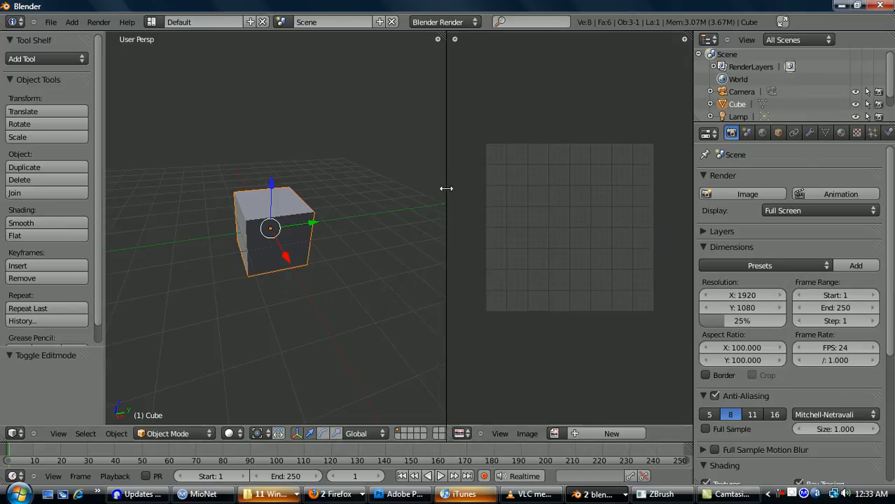
drag(447, 189, 473, 189)
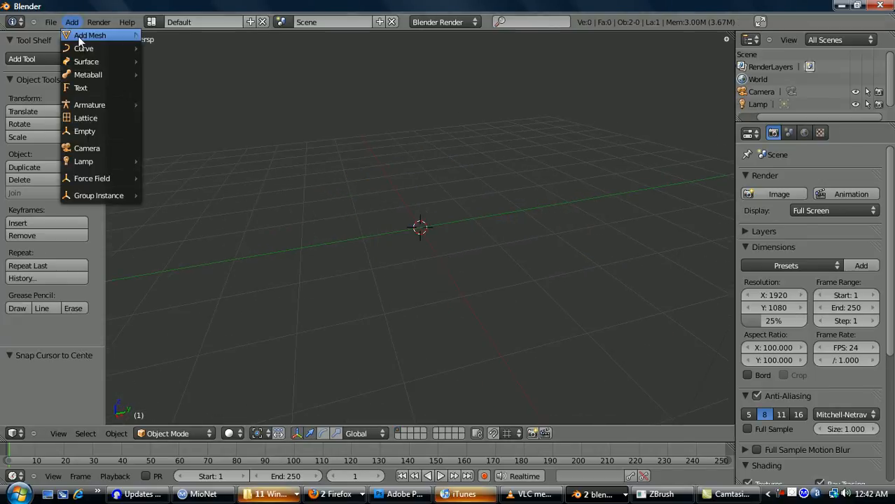
mouse_move(90, 35)
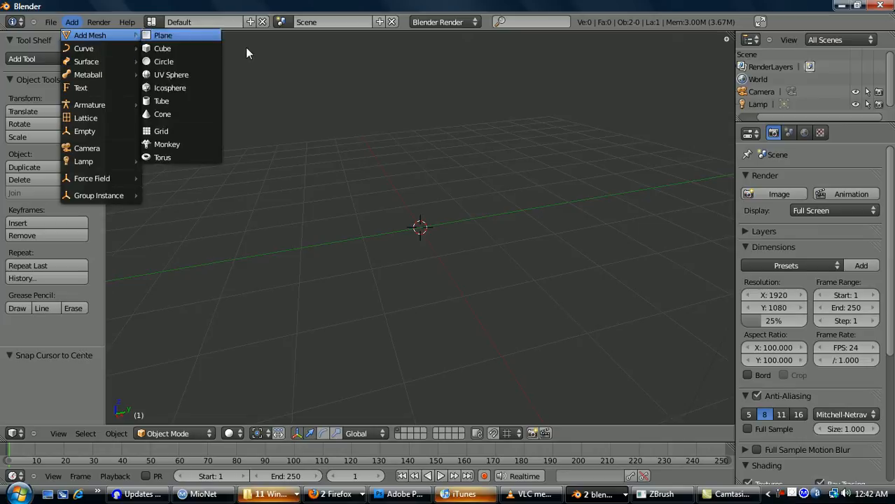
Add a cube mesh, enter Edit Mode and select one of its top edges
click(162, 48)
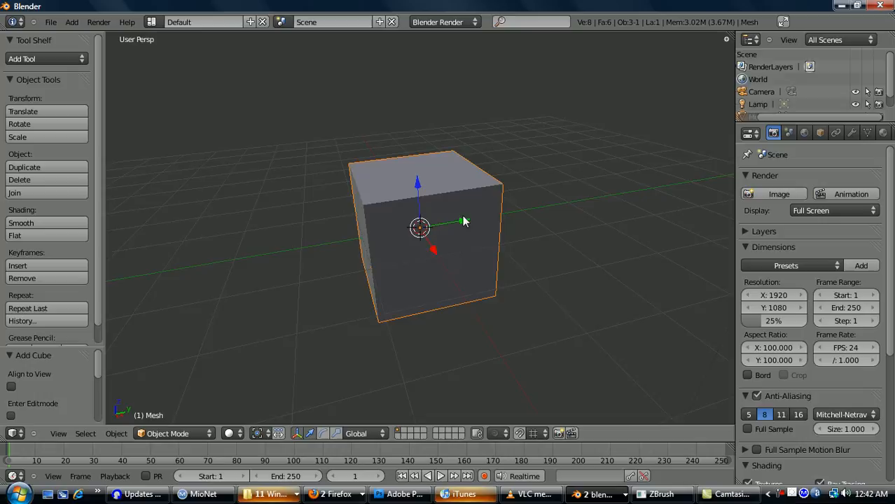
key(tab)
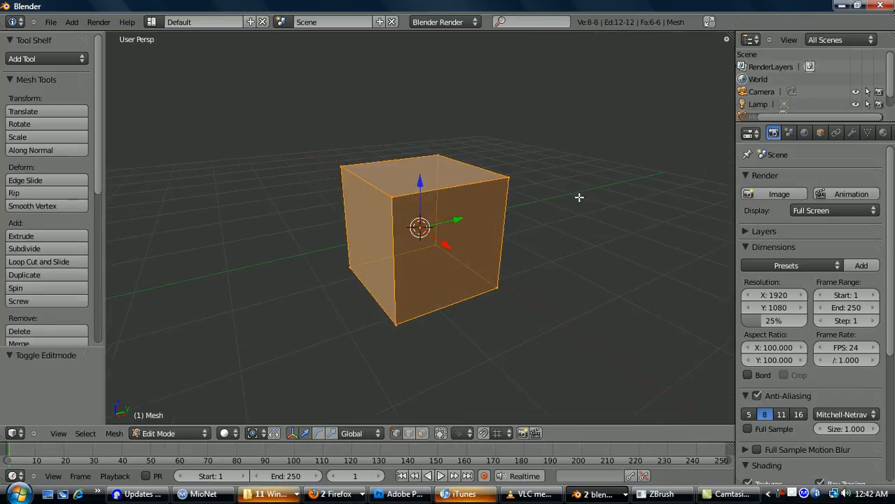
mouse_move(409, 210)
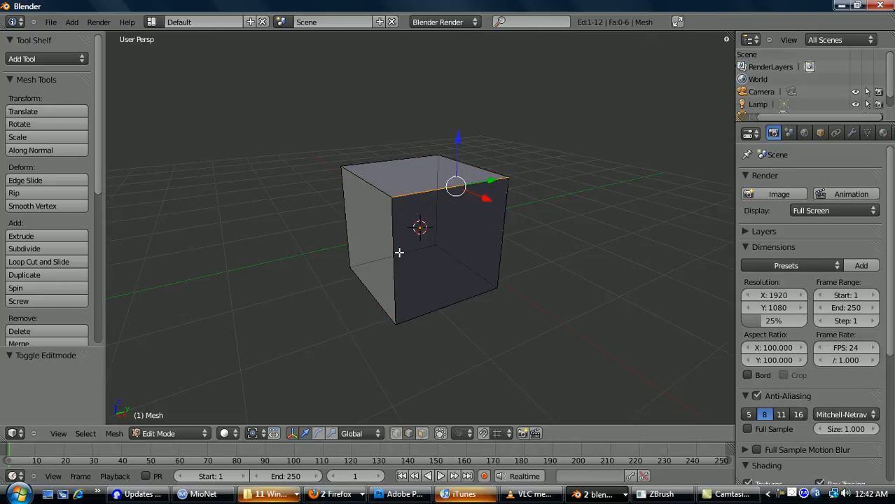
click(451, 249)
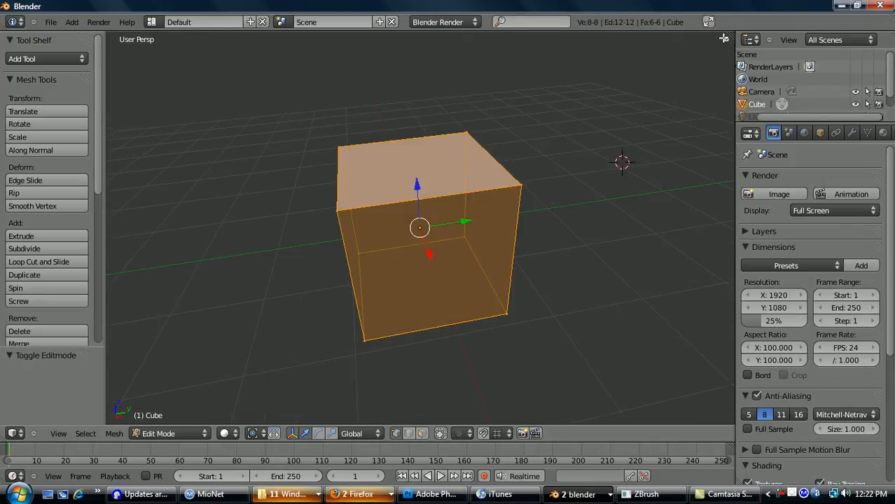
Show the viewport Properties sidebar and scroll through its transform, view and display panels
key(n)
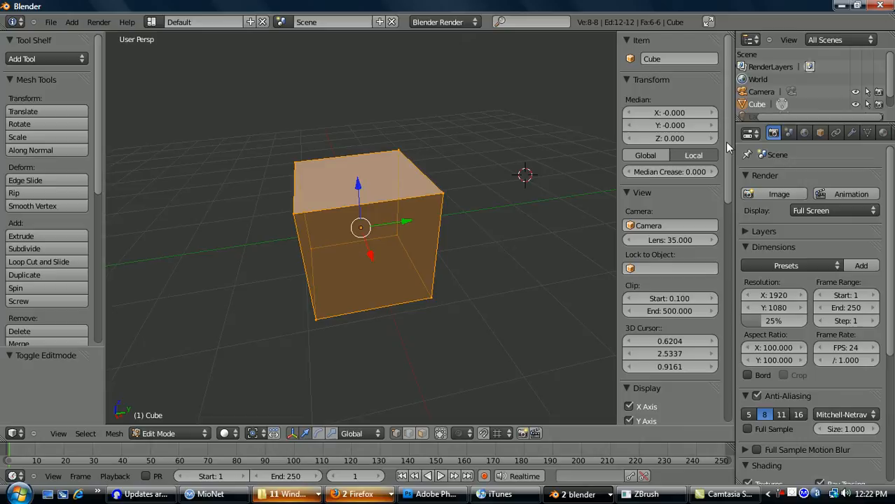
scroll(down, 3)
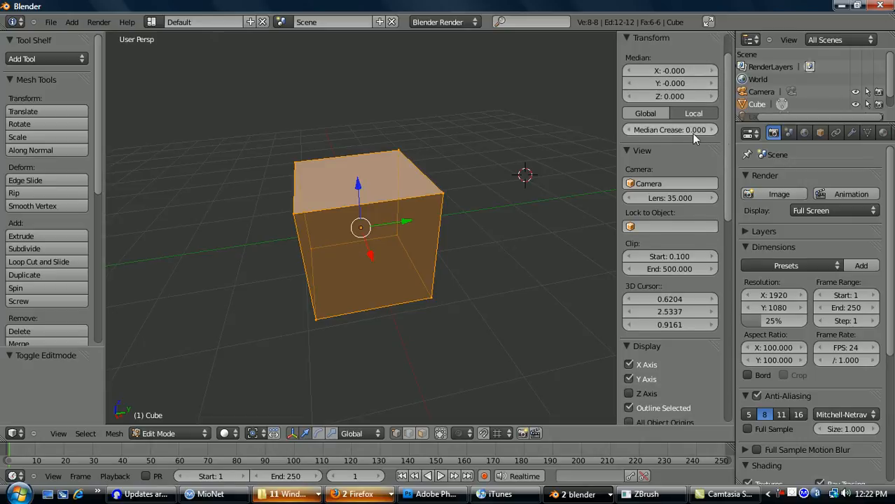
scroll(down, 3)
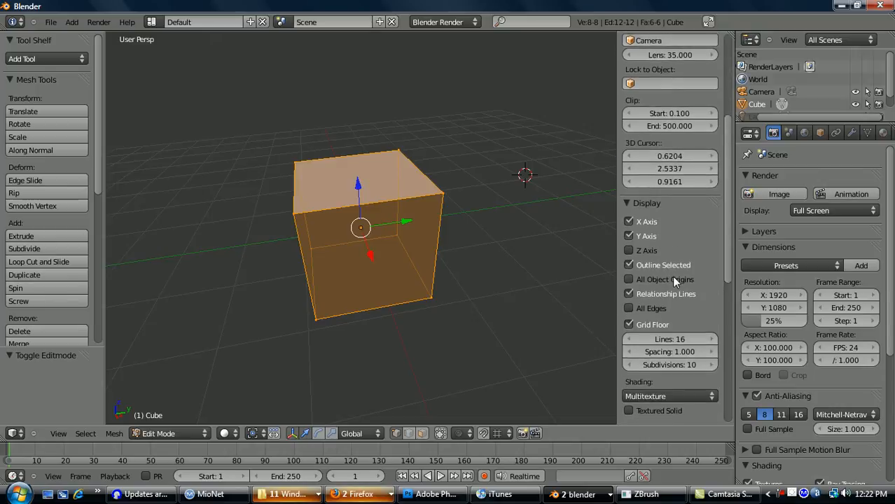
scroll(down, 3)
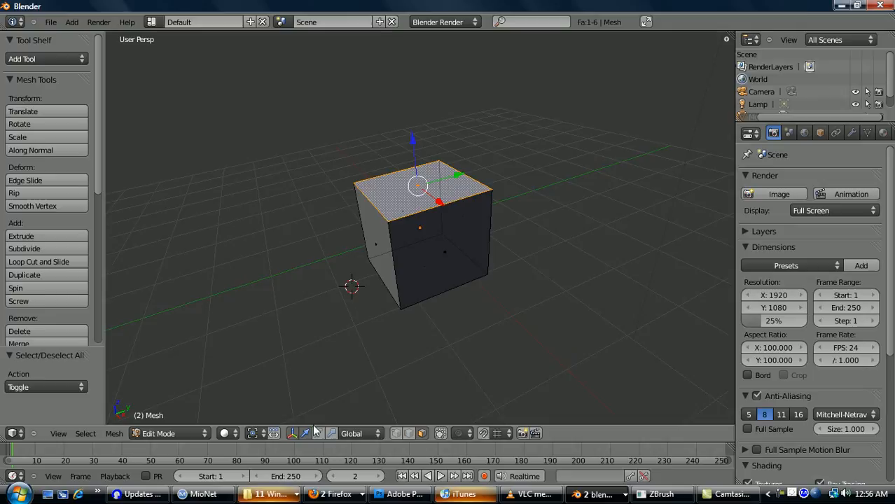
mouse_move(314, 436)
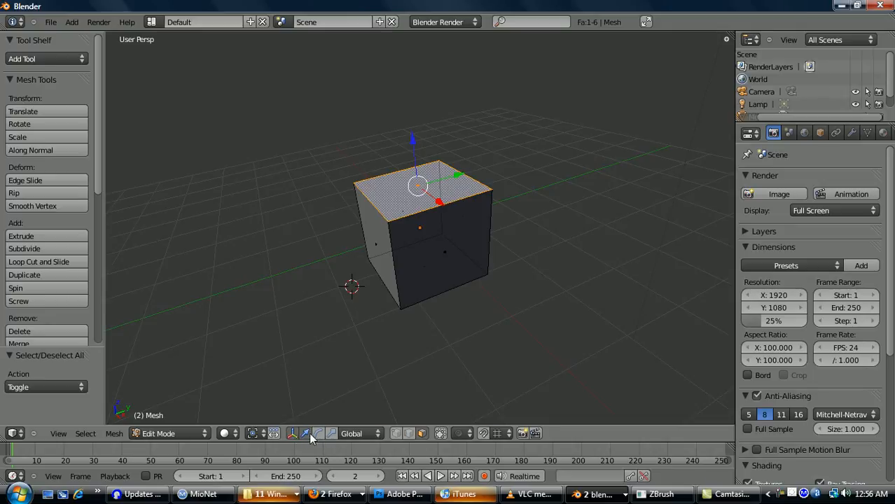
mouse_move(454, 239)
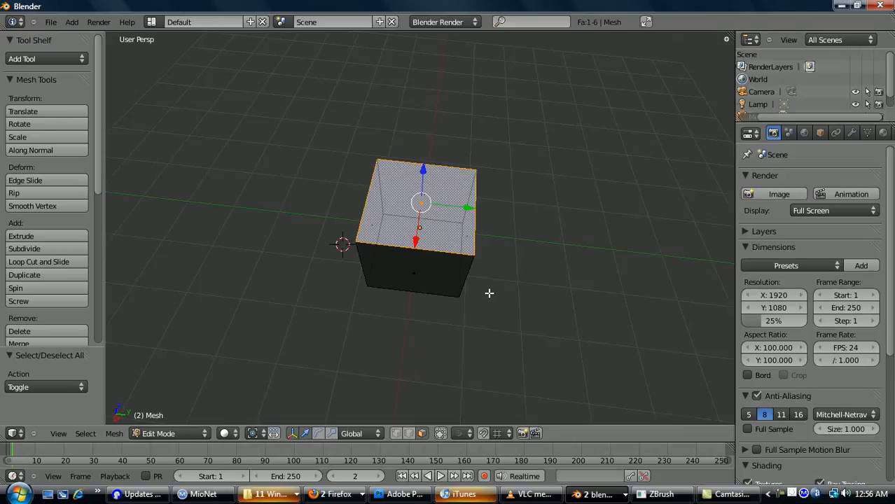
mouse_move(488, 297)
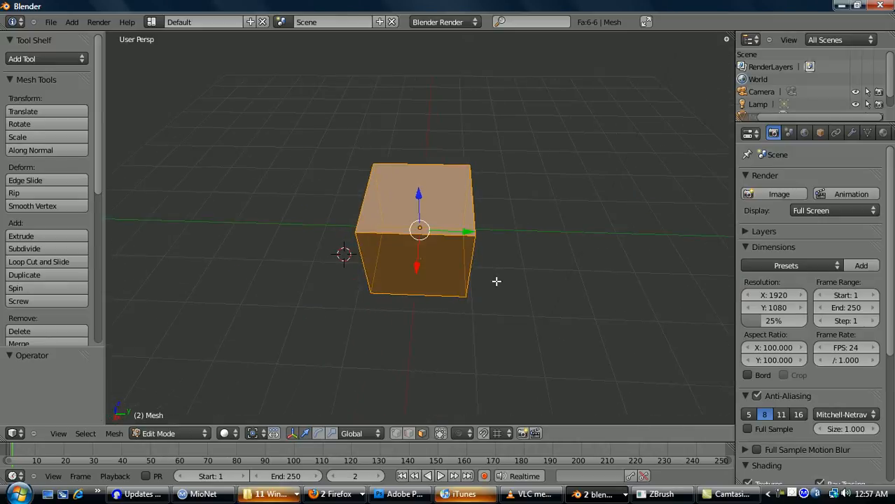
mouse_move(440, 437)
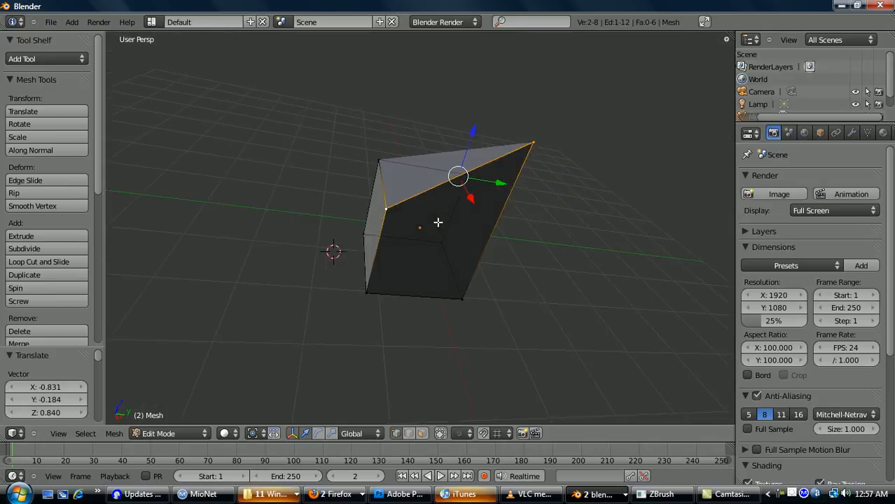
mouse_move(441, 244)
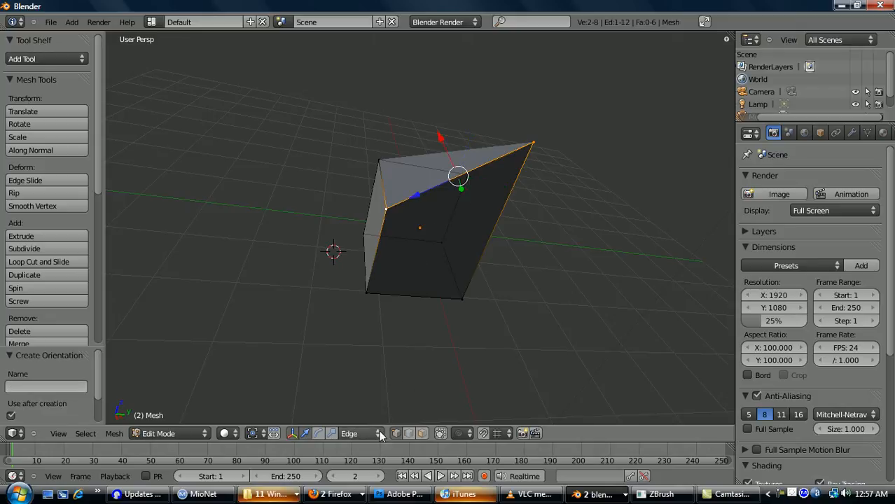
Pick an option in the 3D View header while the cube's wedge edit is undone
click(362, 434)
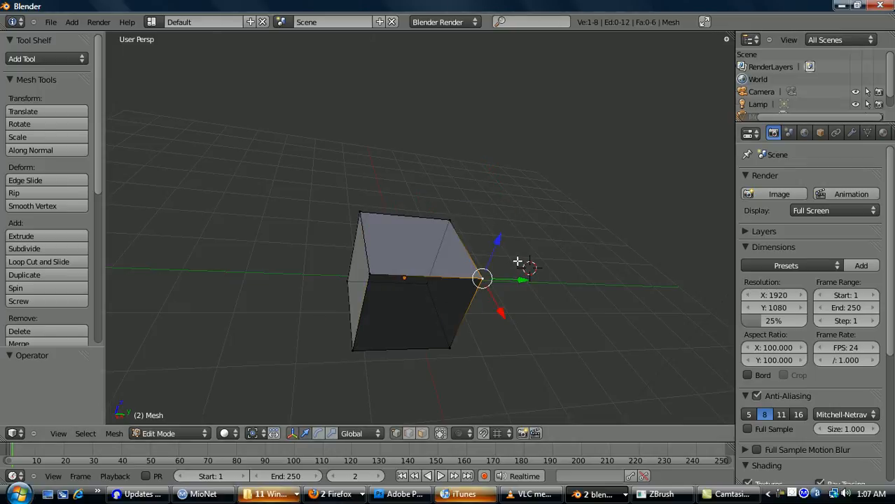
Set the transform pivot point to the 3D Cursor
click(269, 434)
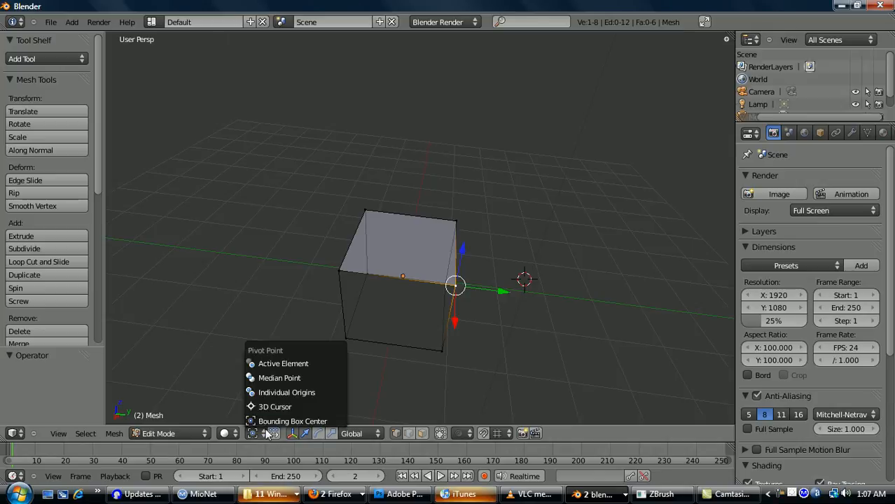
mouse_move(279, 378)
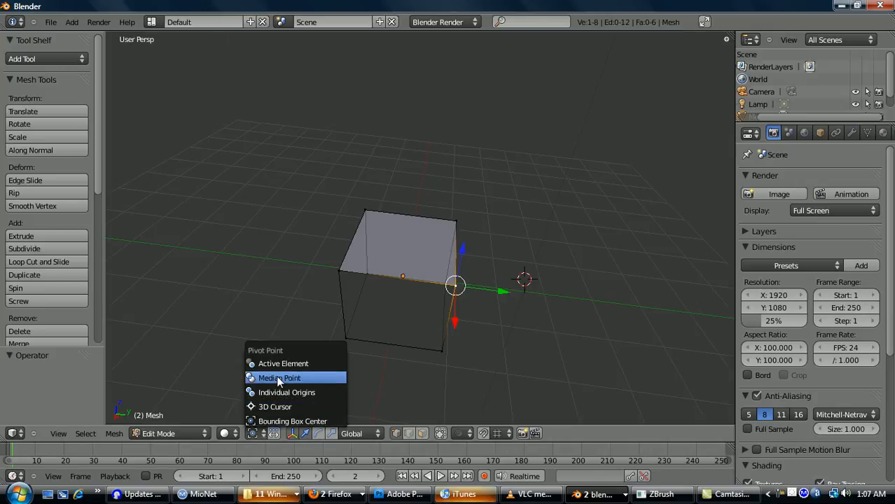
mouse_move(275, 406)
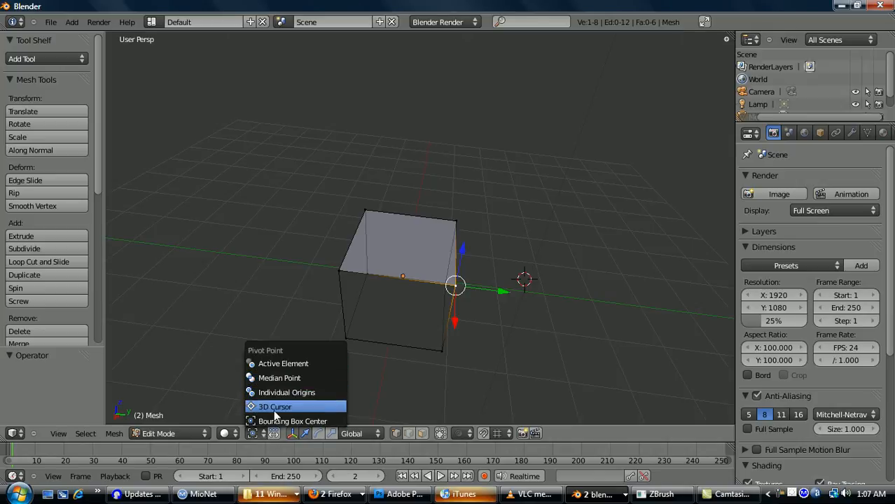
click(274, 406)
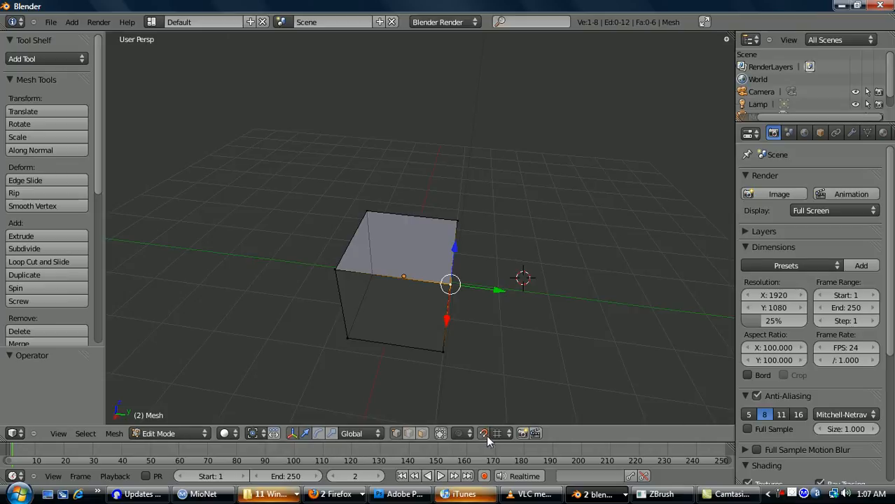
Enable vertex snapping and drag the cube's top face upward until it snaps to a corner vertex
click(482, 433)
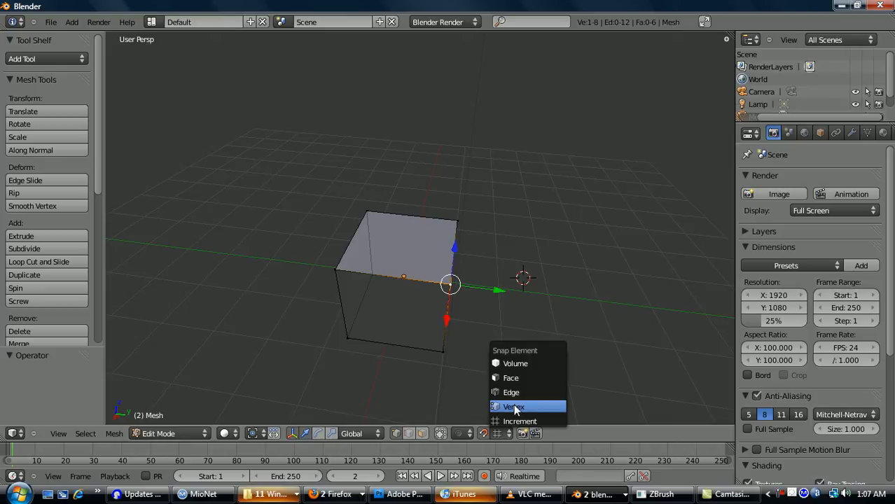
click(514, 406)
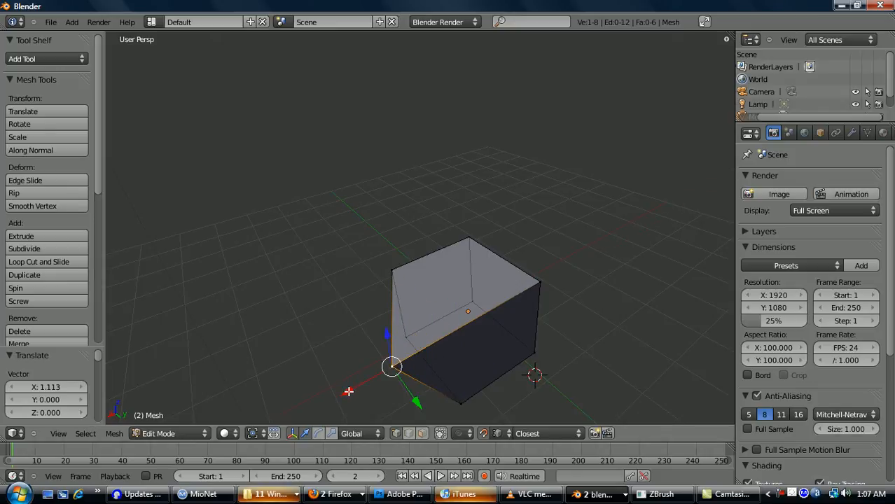
drag(393, 367, 392, 270)
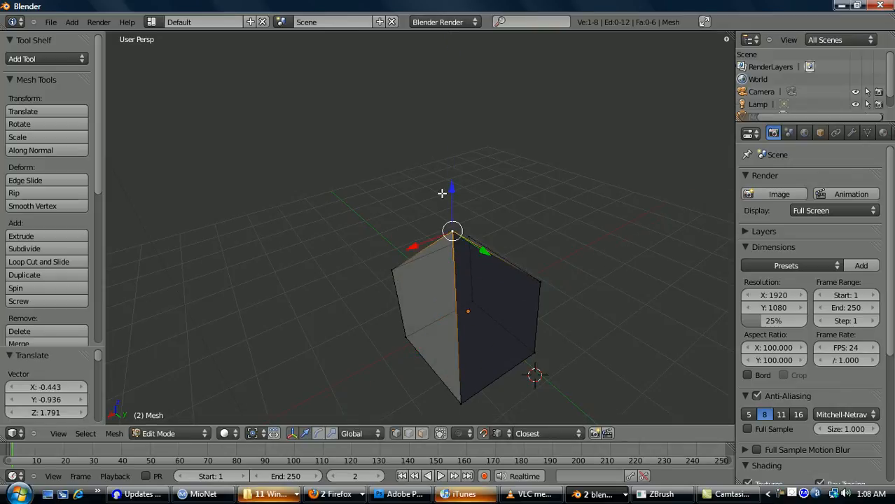
mouse_move(395, 266)
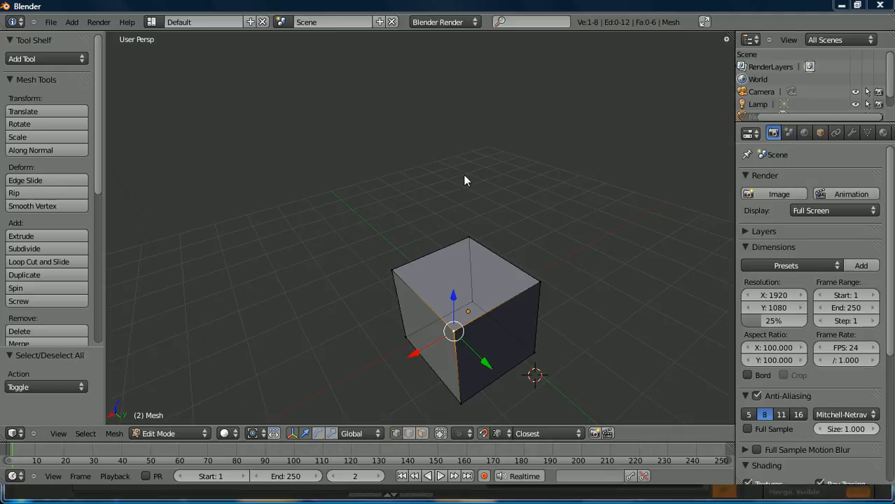
mouse_move(445, 283)
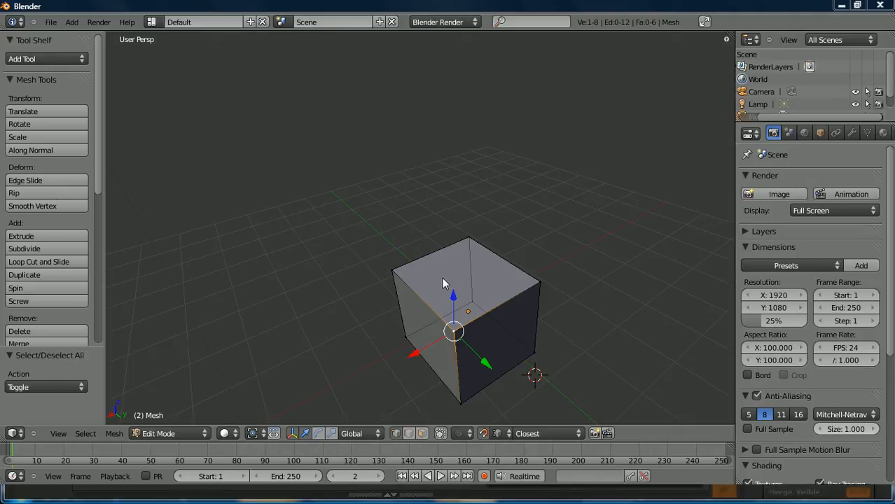
mouse_move(451, 280)
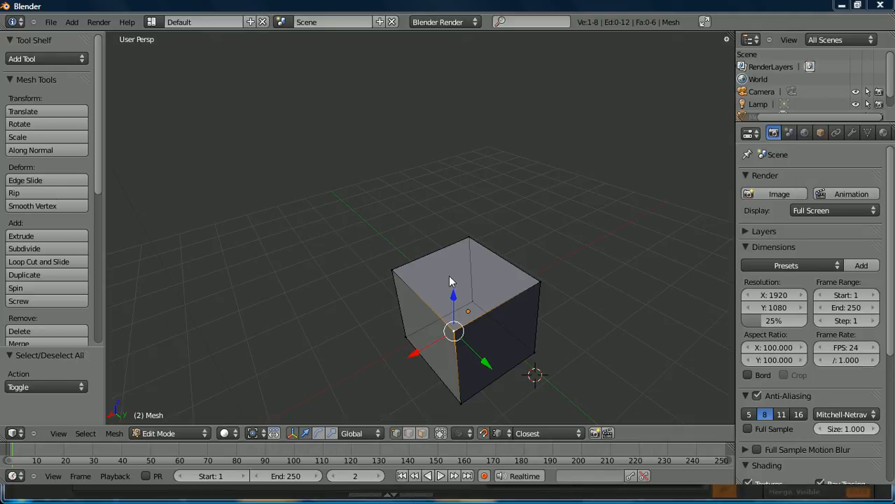
mouse_move(418, 364)
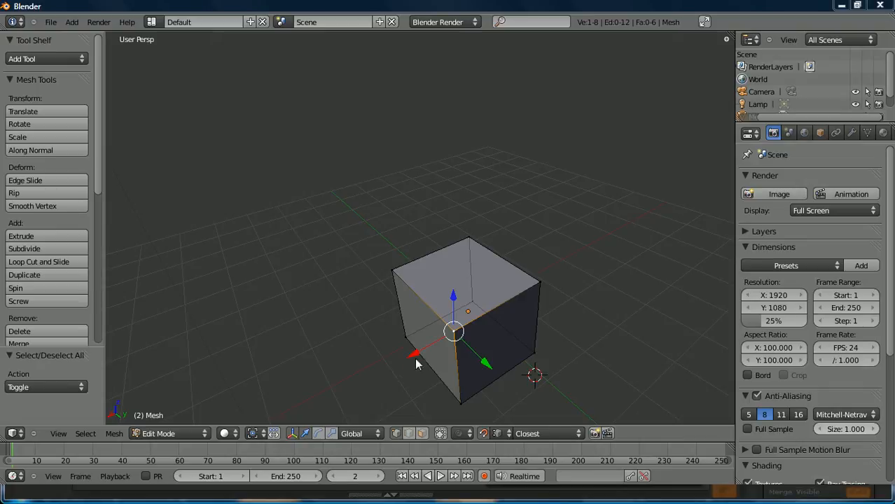
mouse_move(409, 379)
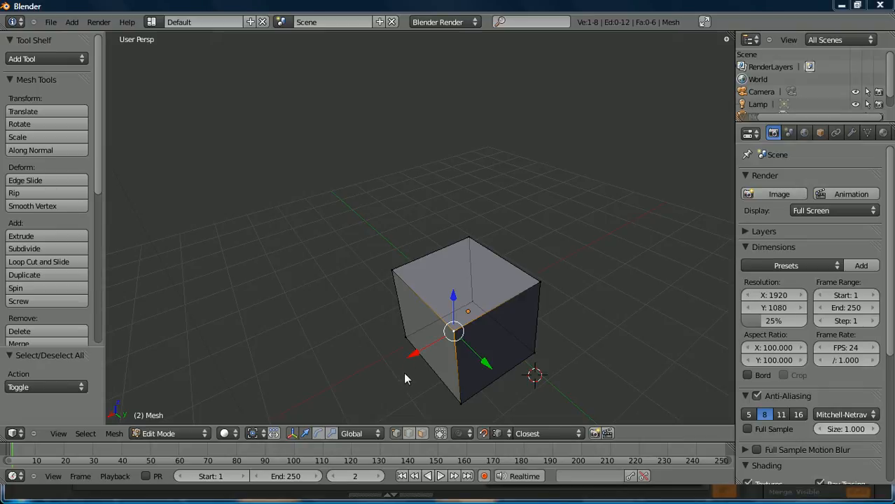
mouse_move(378, 390)
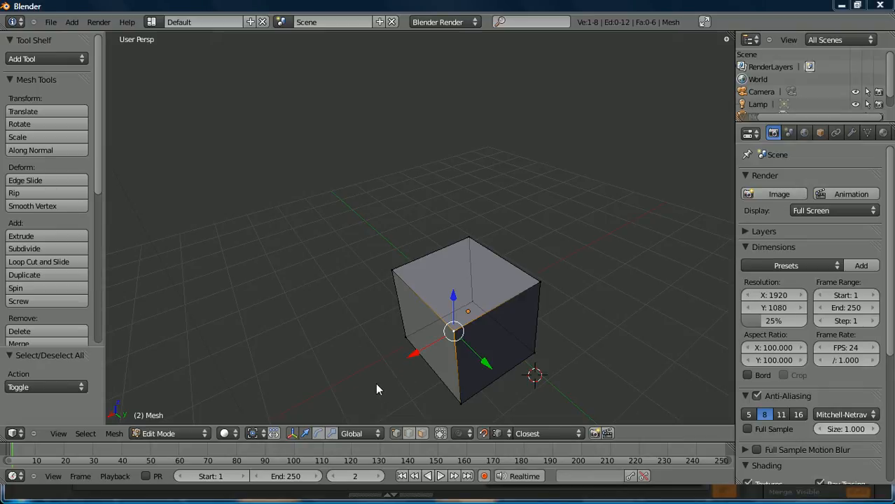
mouse_move(384, 387)
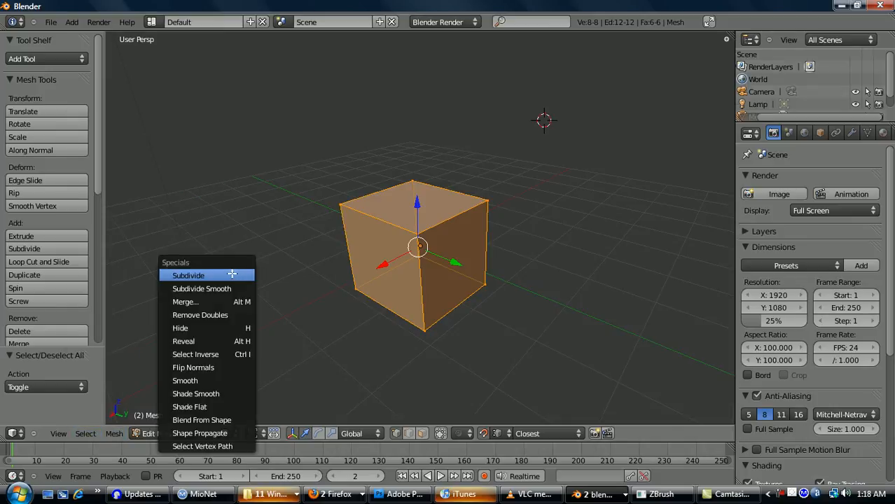
Subdivide the whole cube with 4 cuts and raise Smoothness until it becomes a rounded, puffy shape
click(188, 274)
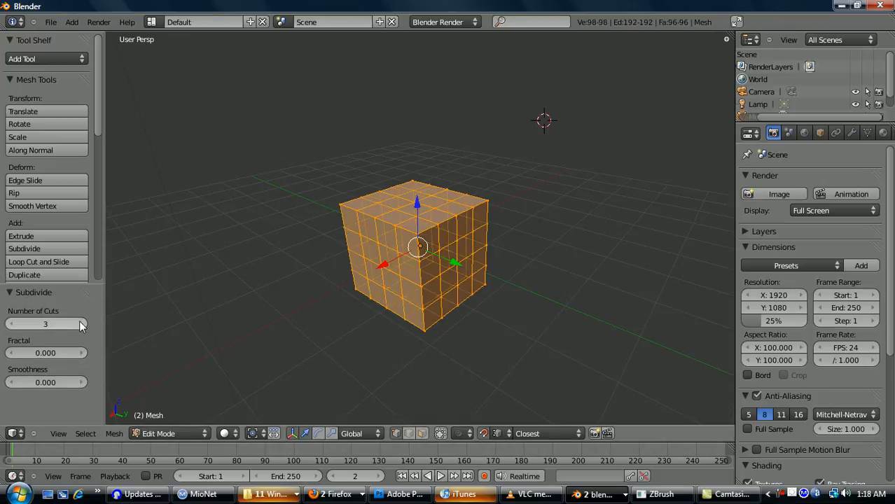
click(80, 324)
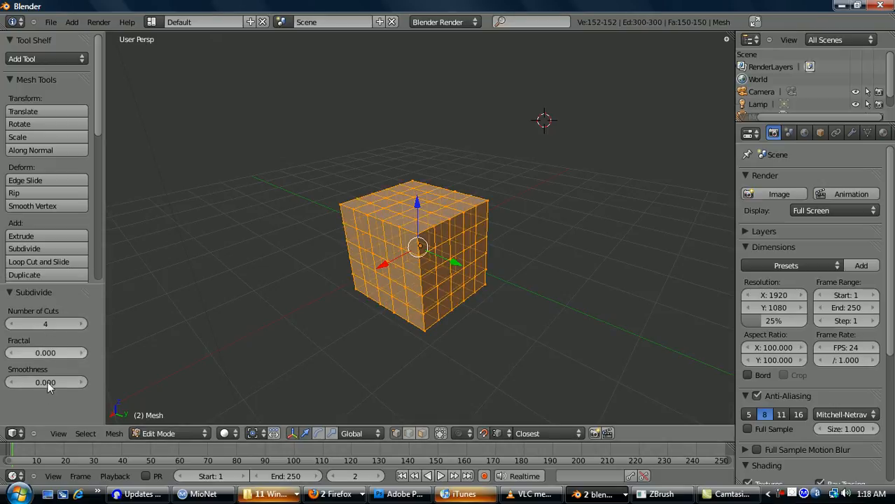
drag(28, 382, 63, 382)
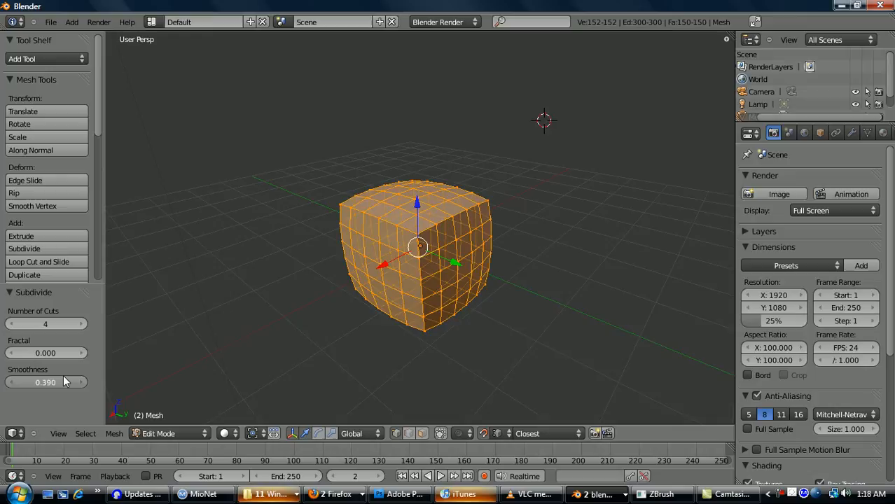
drag(44, 381, 70, 381)
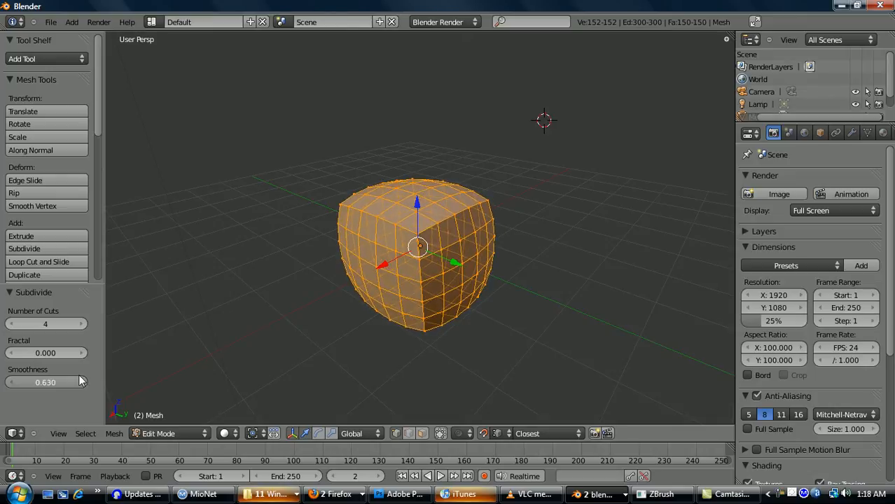
drag(56, 381, 45, 381)
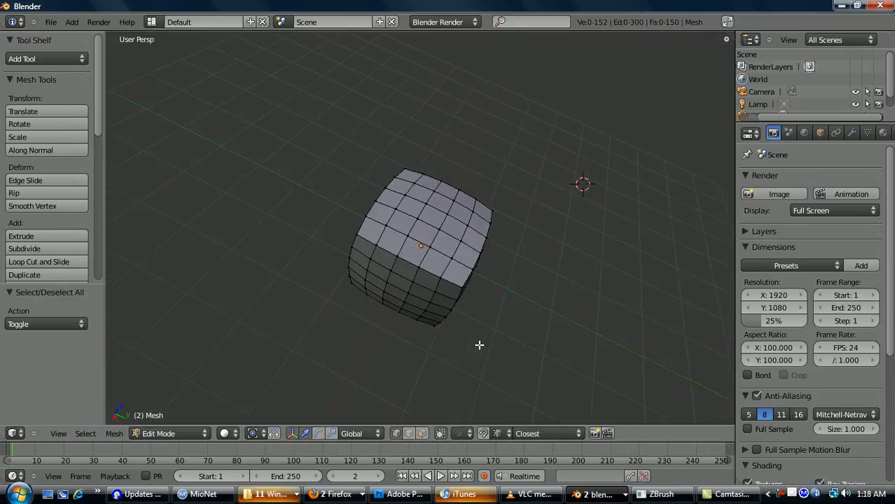
Dismiss the delete options and slide the selected edge loop along the rounded cube with Edge Slide
key(x)
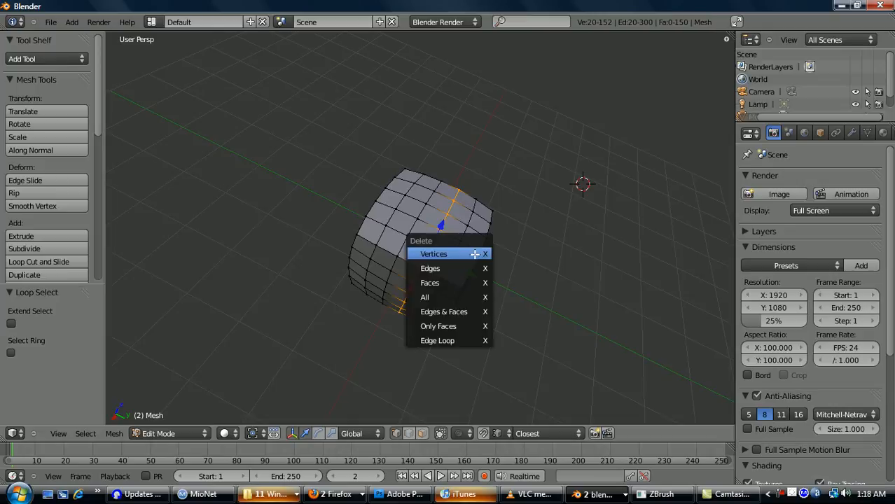
mouse_move(437, 340)
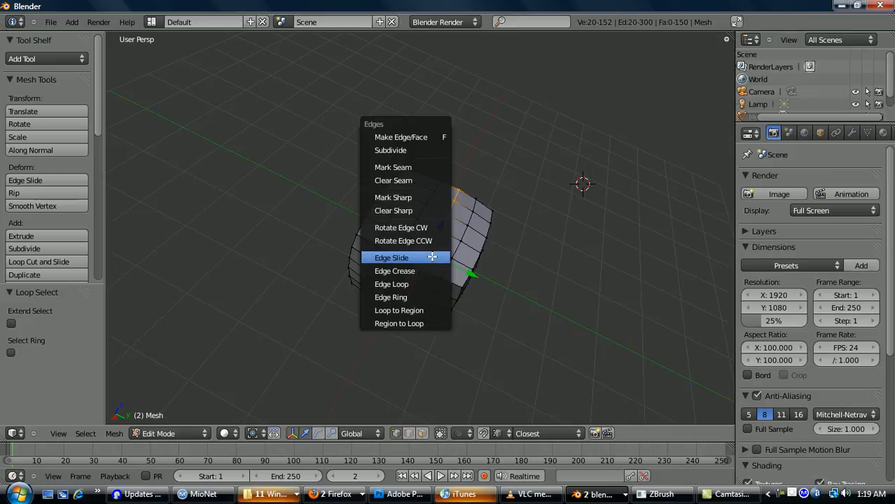
click(392, 257)
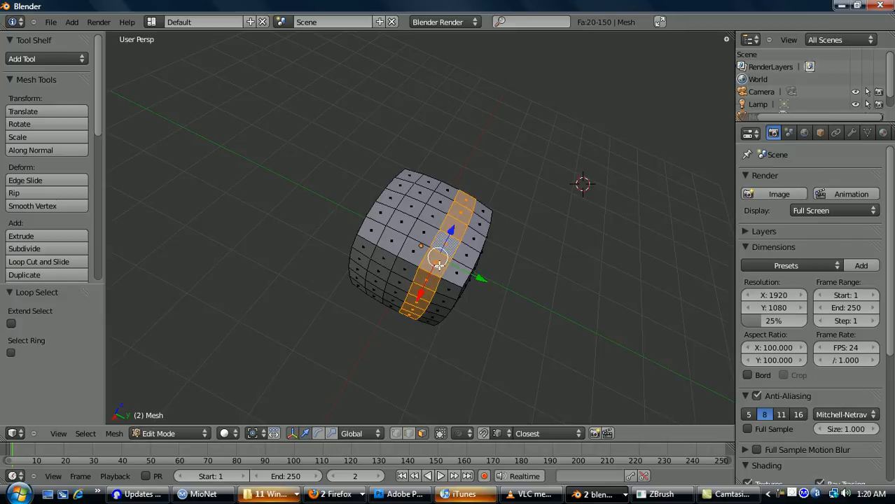
mouse_move(414, 262)
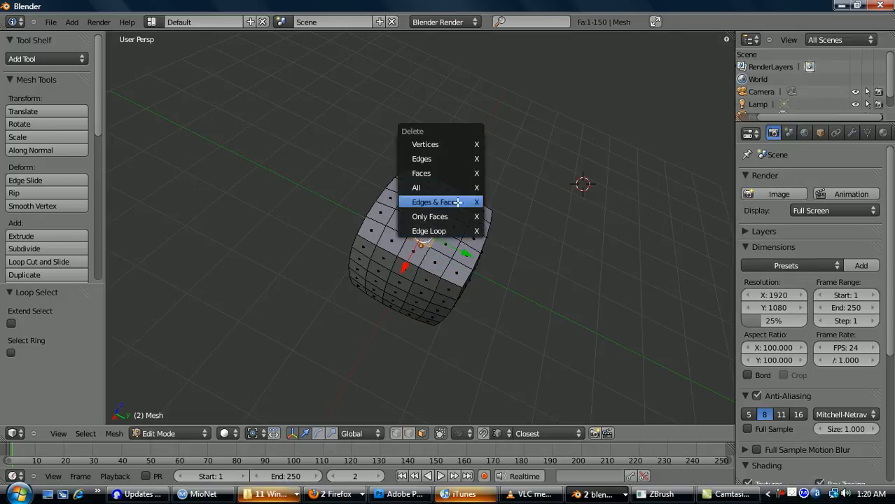
mouse_move(422, 159)
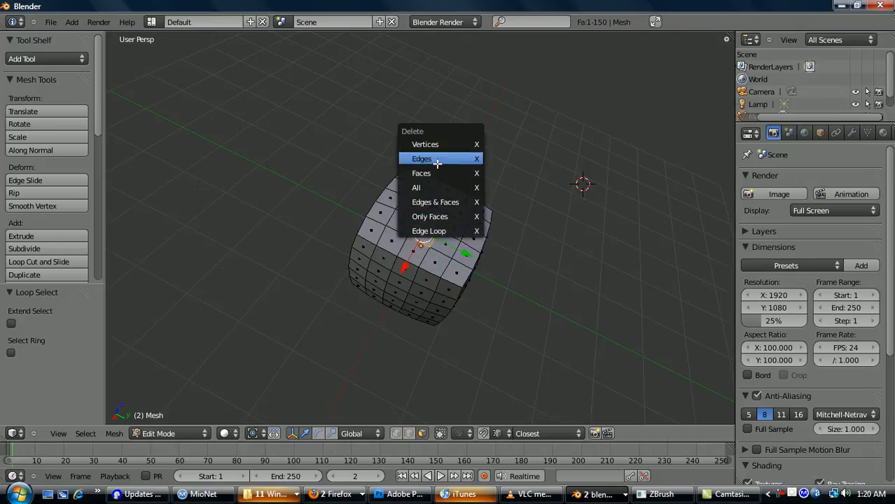
Delete the selected face's edges via the X menu's Edges option
click(420, 174)
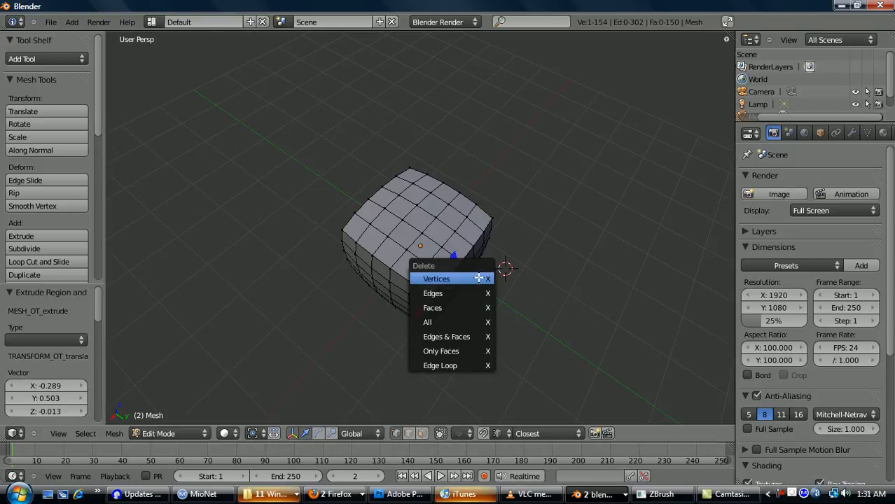
Delete stray vertices, then extrude a top face and push it inward into a recessed notch
click(437, 279)
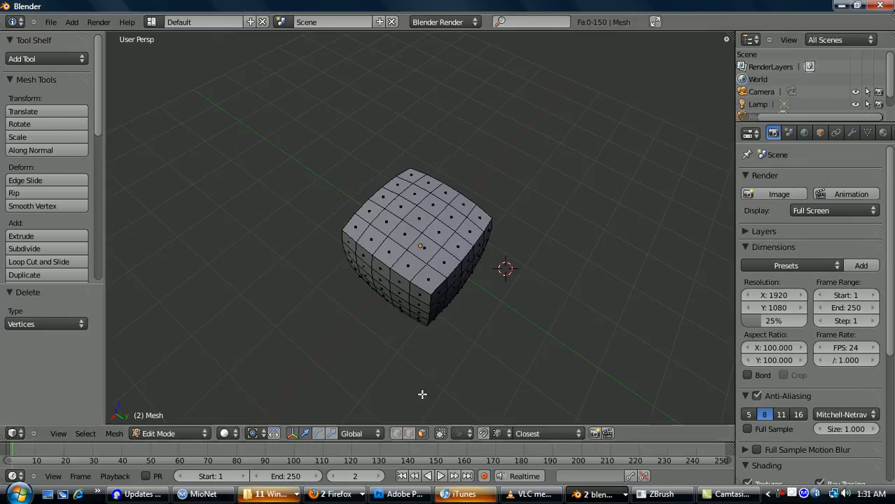
click(423, 235)
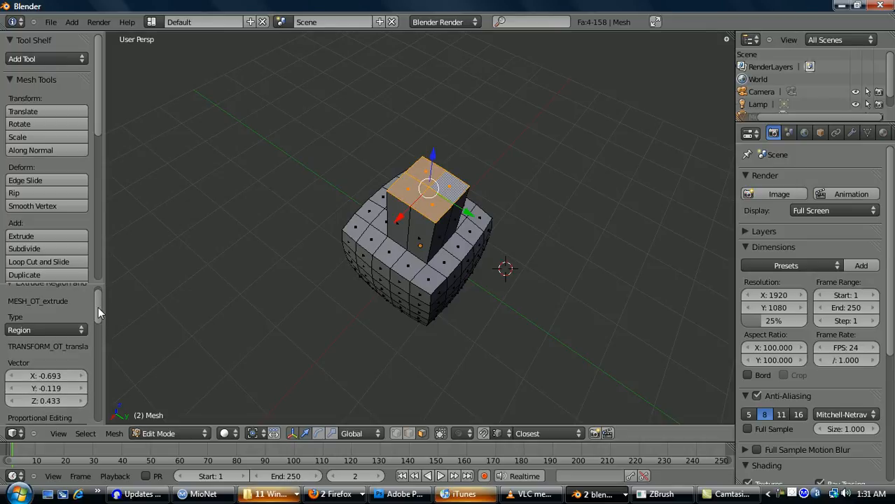
click(45, 329)
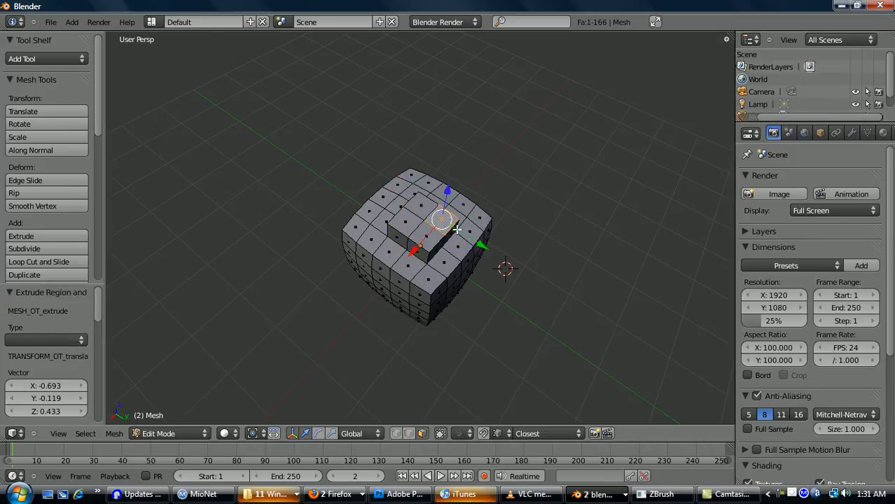
mouse_move(514, 218)
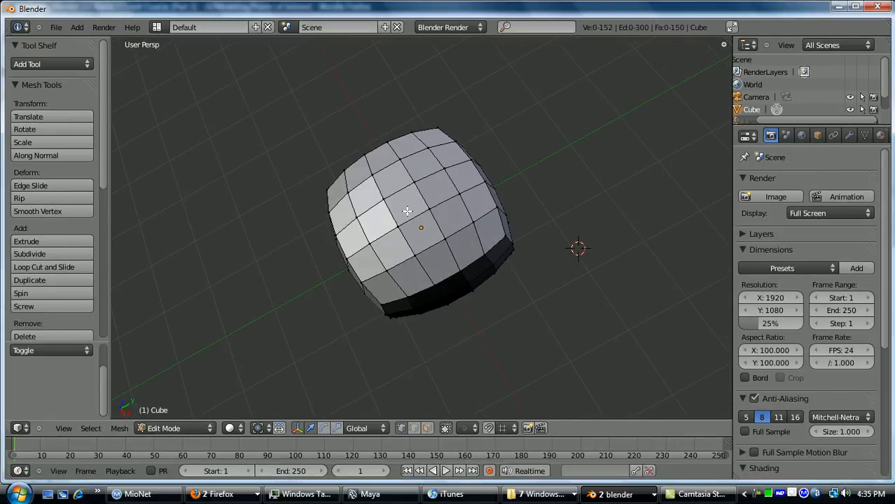
mouse_move(382, 259)
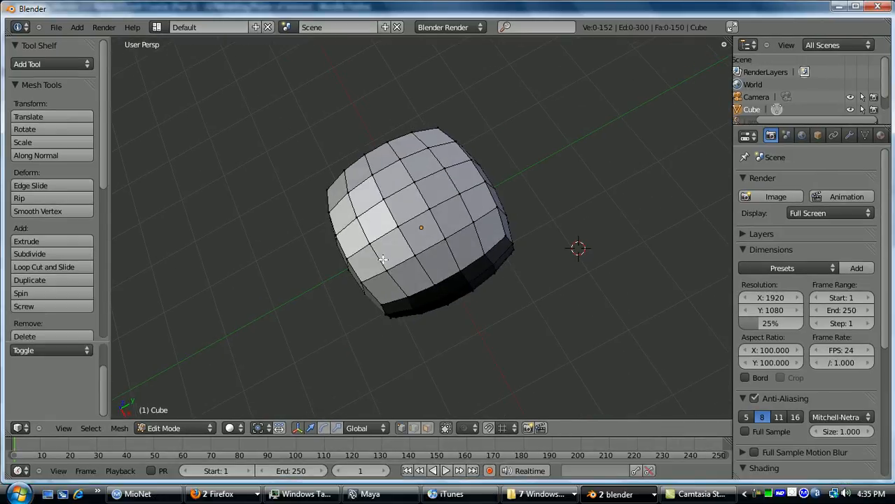
mouse_move(375, 251)
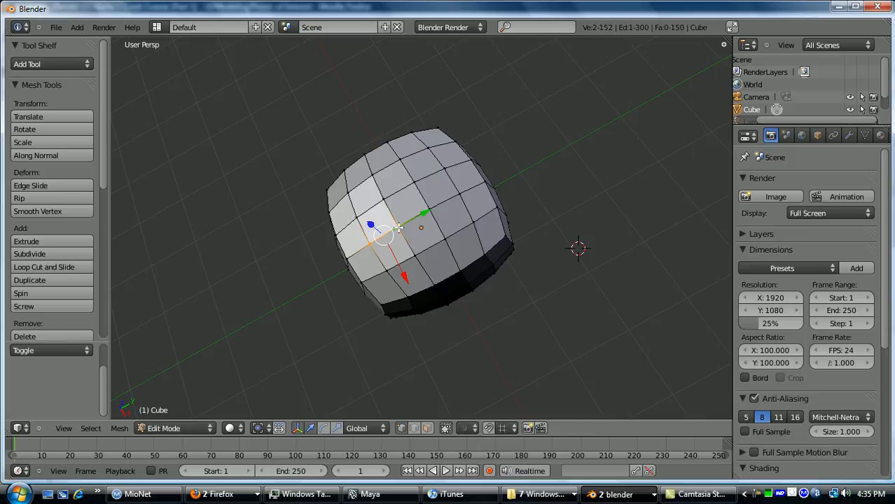
Merge the selected vertices At Center via the Alt+M merge menu
key(alt+m)
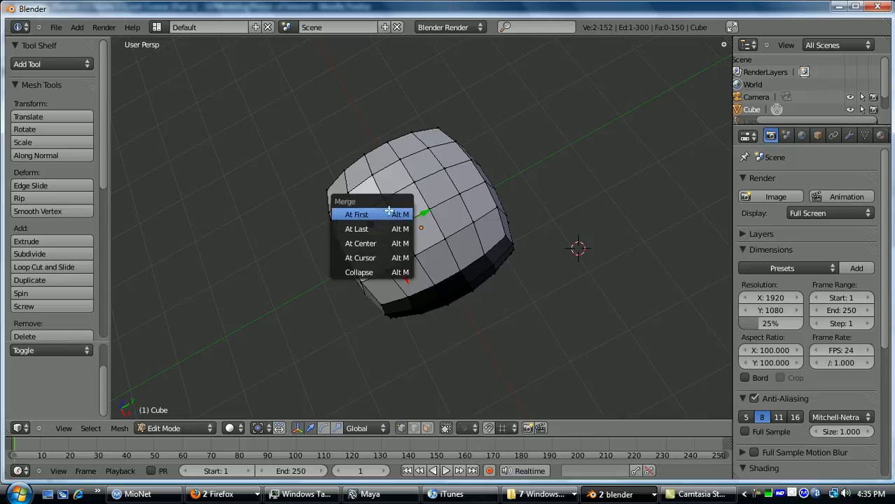
mouse_move(356, 230)
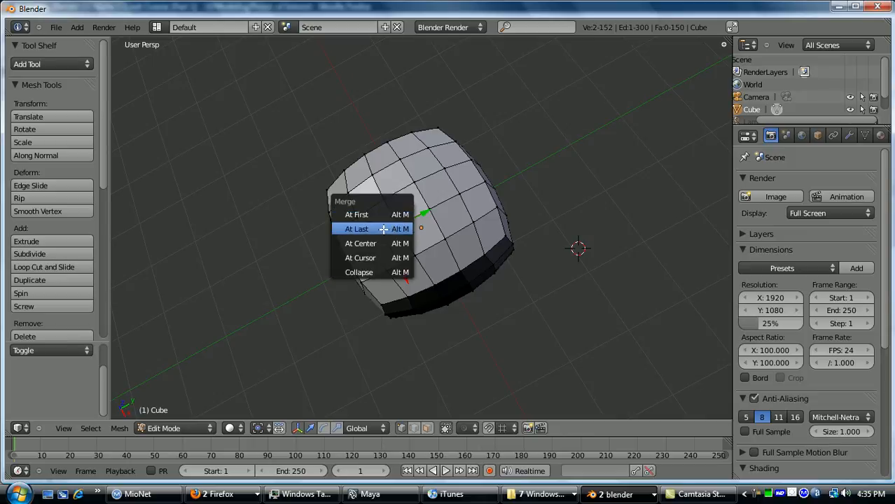
mouse_move(361, 243)
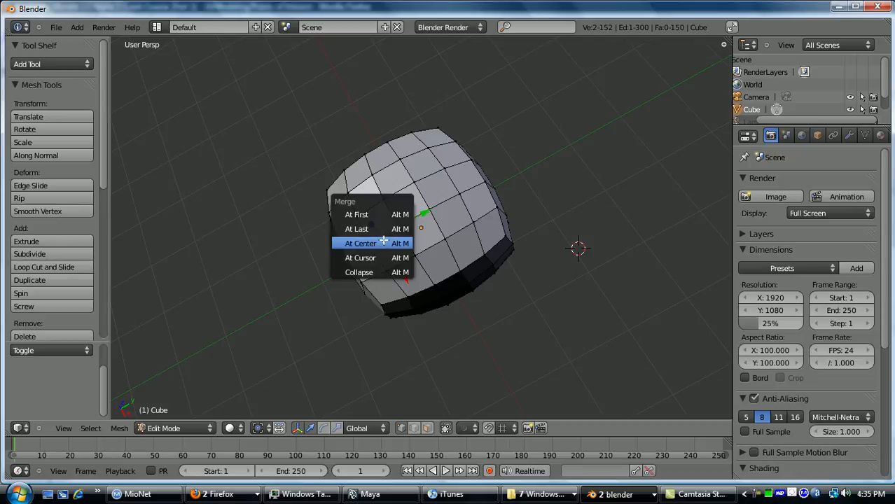
click(361, 243)
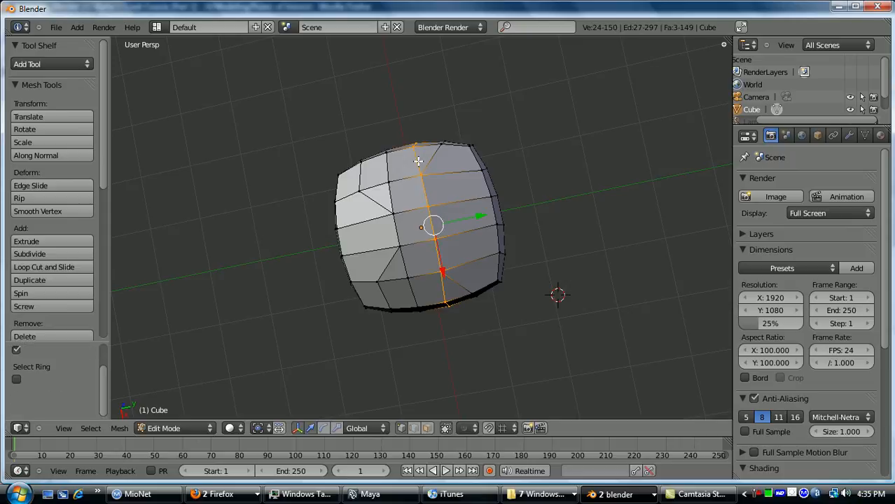
mouse_move(486, 174)
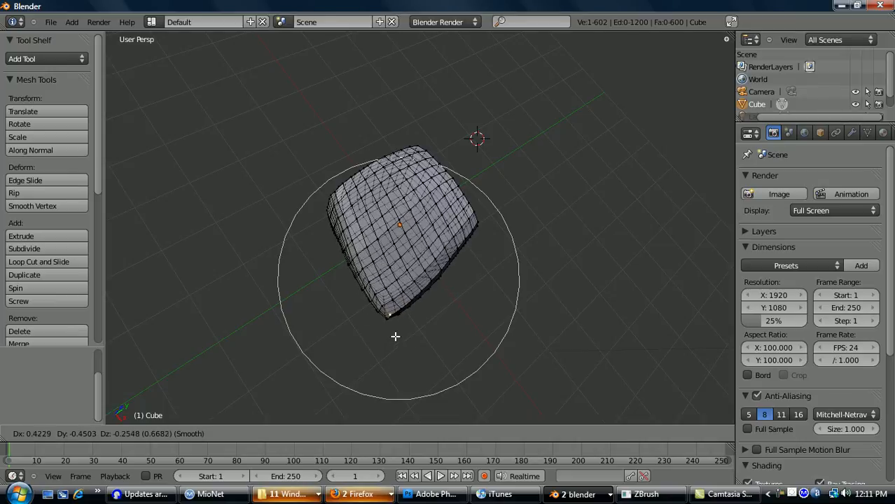
Drag part of the mesh outward with proportional editing so neighbours follow, then leave Edit Mode
drag(395, 336, 398, 347)
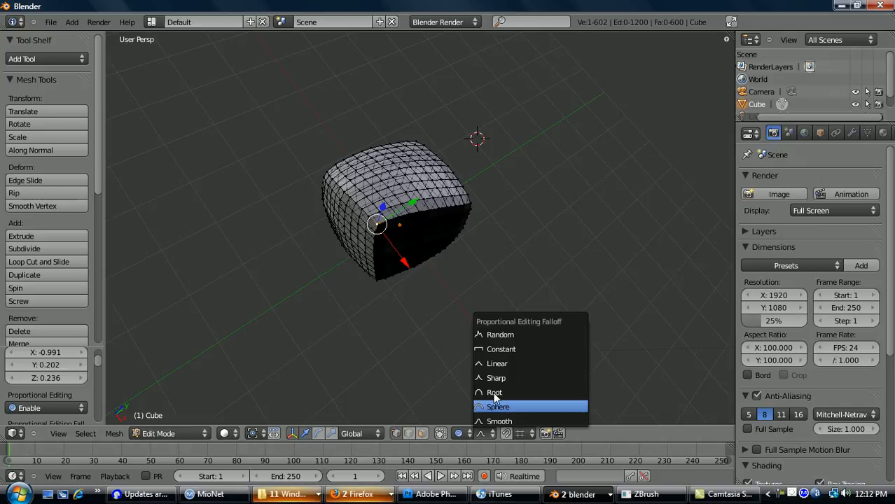
key(Tab)
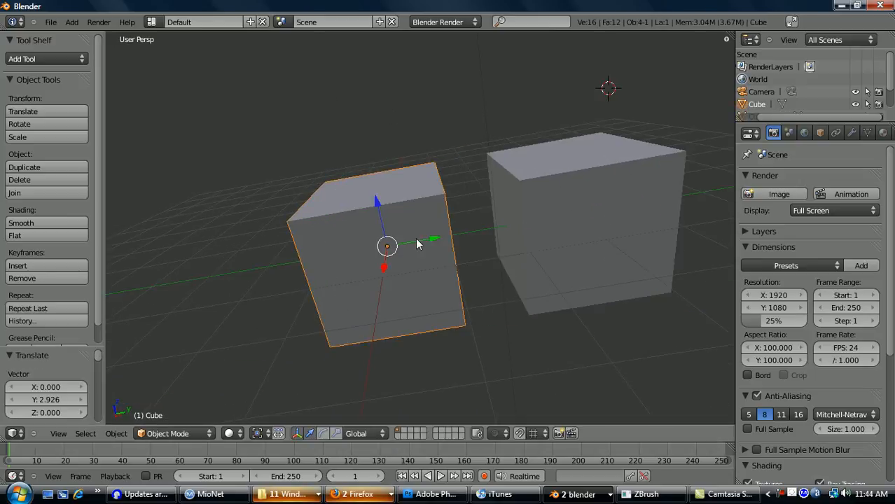
Trackball-rotate both cubes freely in space, then enter Edit Mode on their mesh
key(Tab)
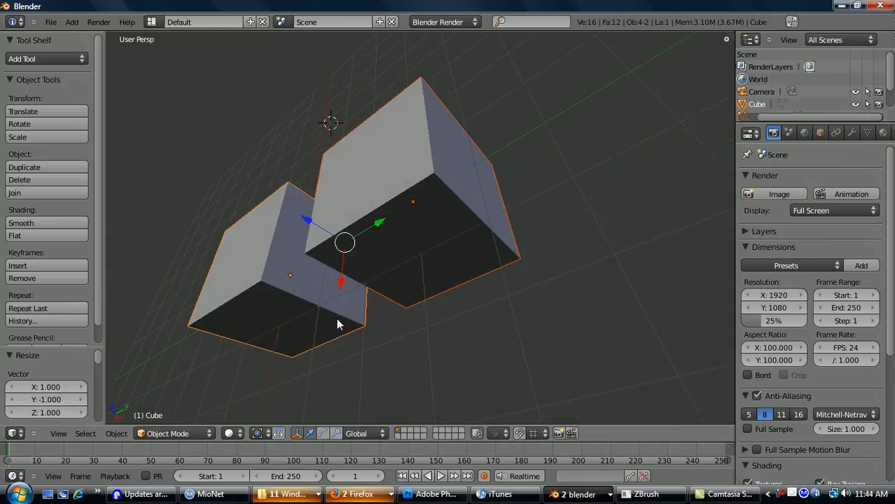
drag(339, 322, 427, 210)
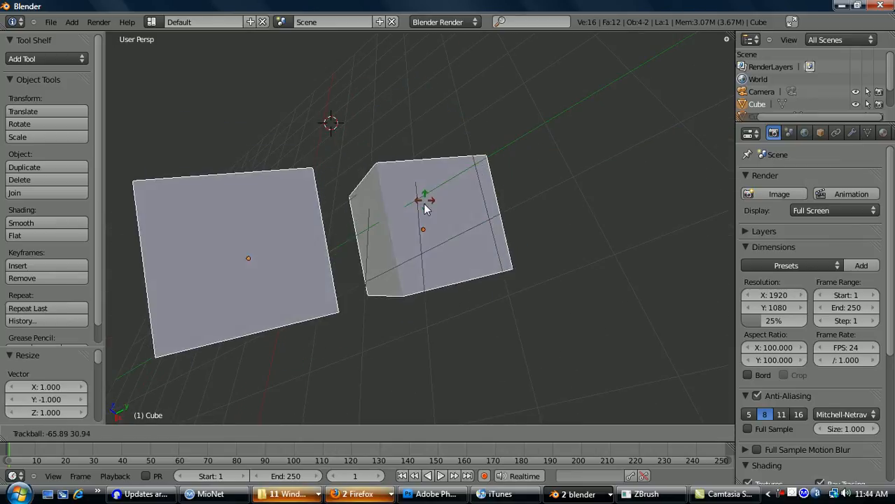
key(Tab)
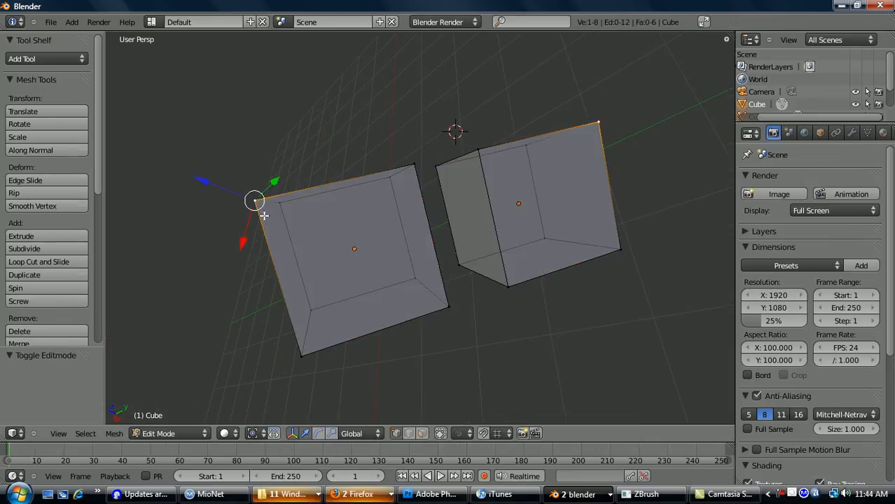
drag(255, 202, 274, 211)
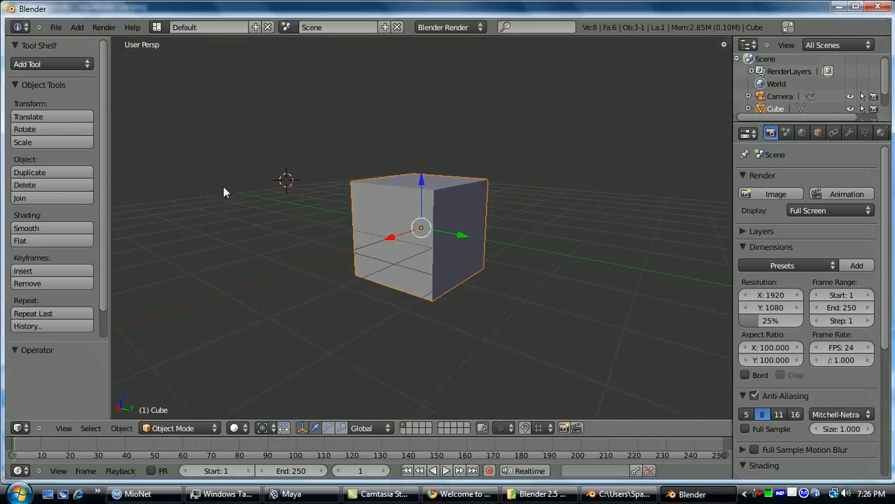
mouse_move(61, 76)
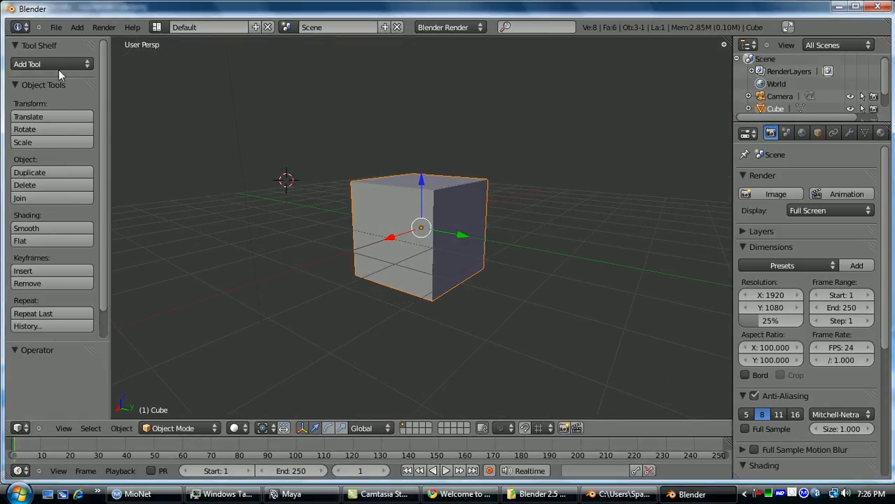
mouse_move(115, 93)
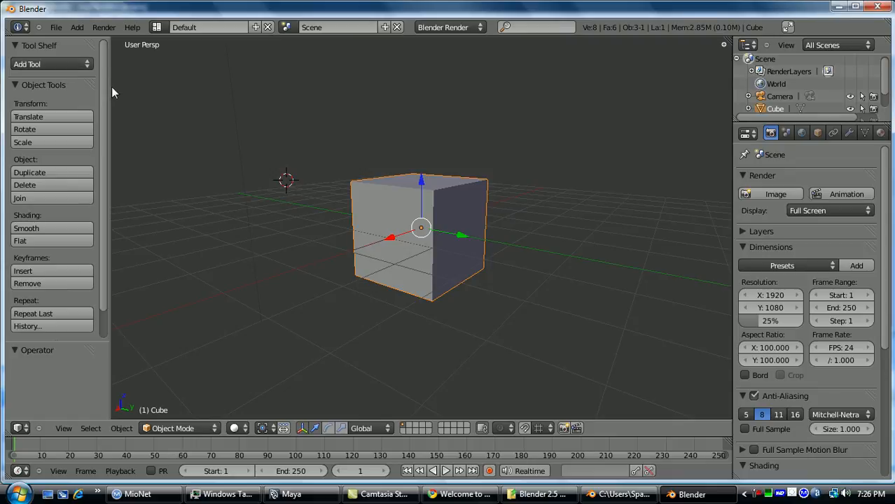
mouse_move(90, 79)
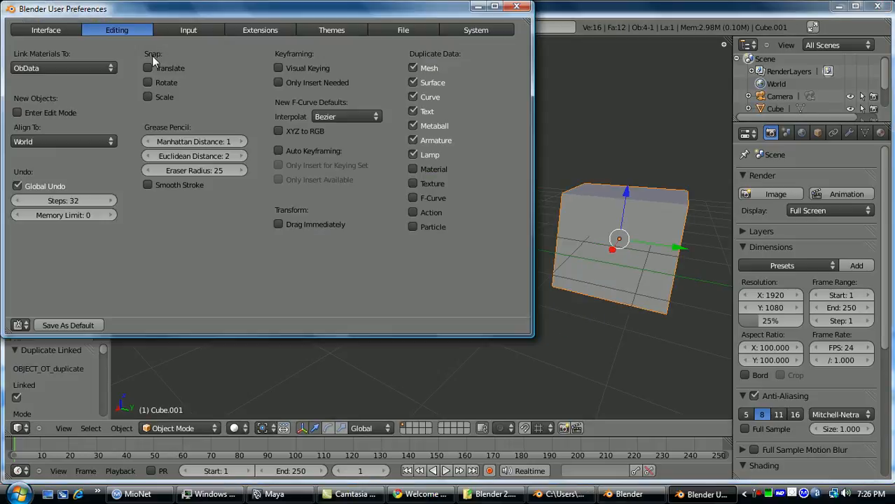
In User Preferences Input, filter the keymap by 'loop' and set orbit style to Turntable
click(188, 29)
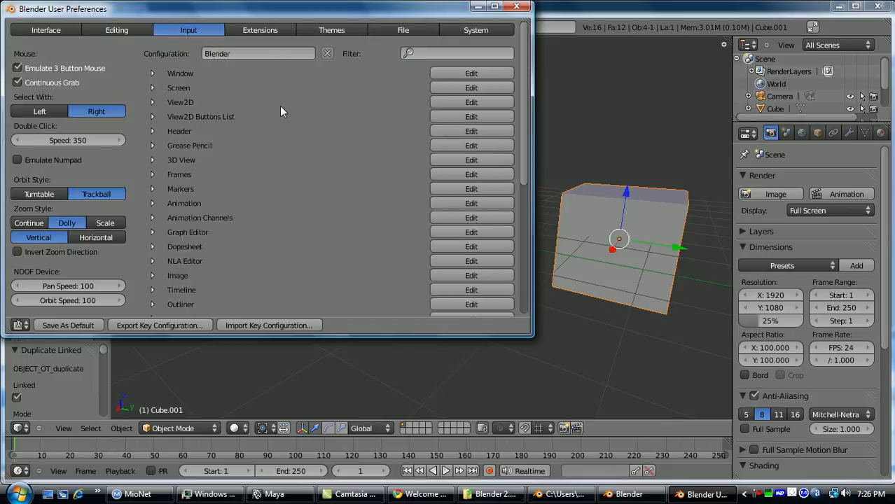
mouse_move(372, 187)
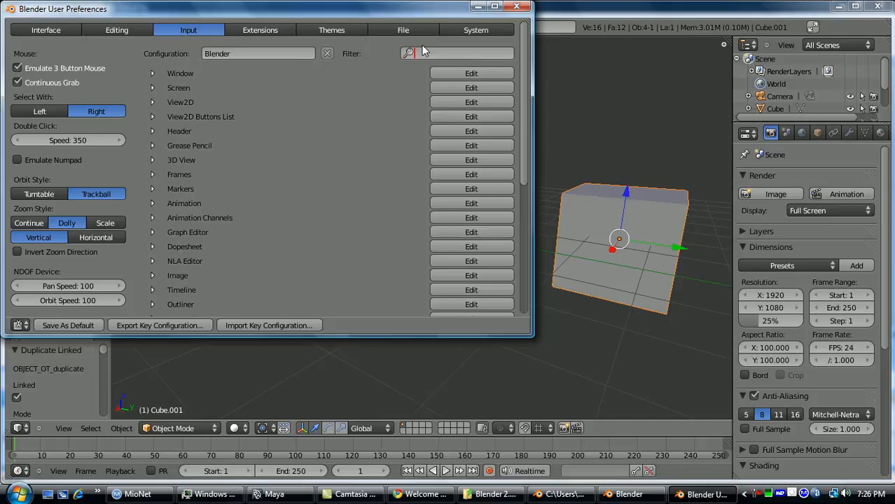
text(ou)
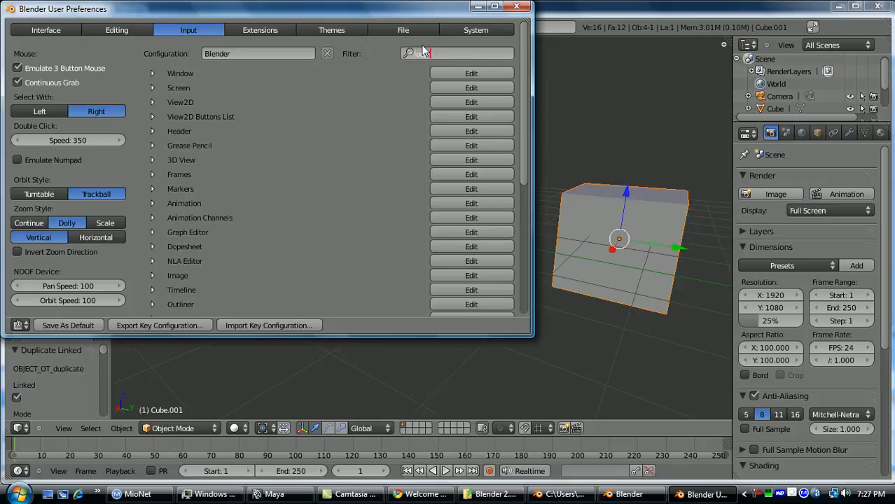
text(loop)
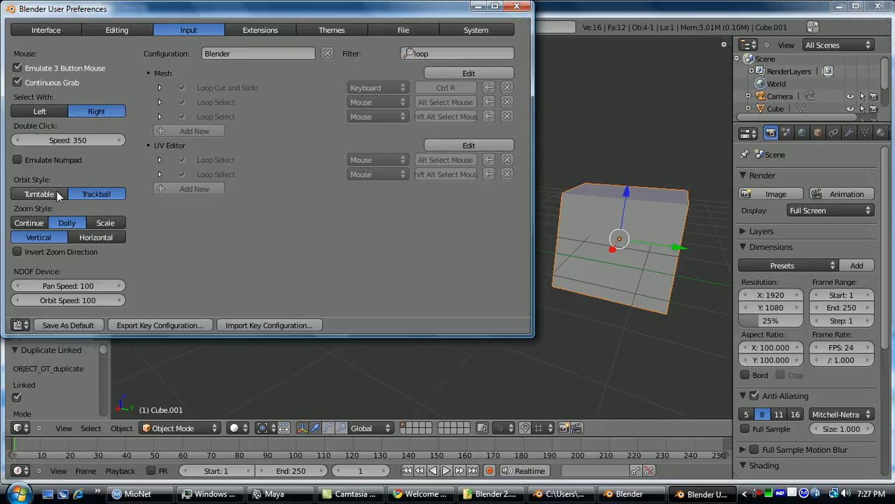
click(517, 8)
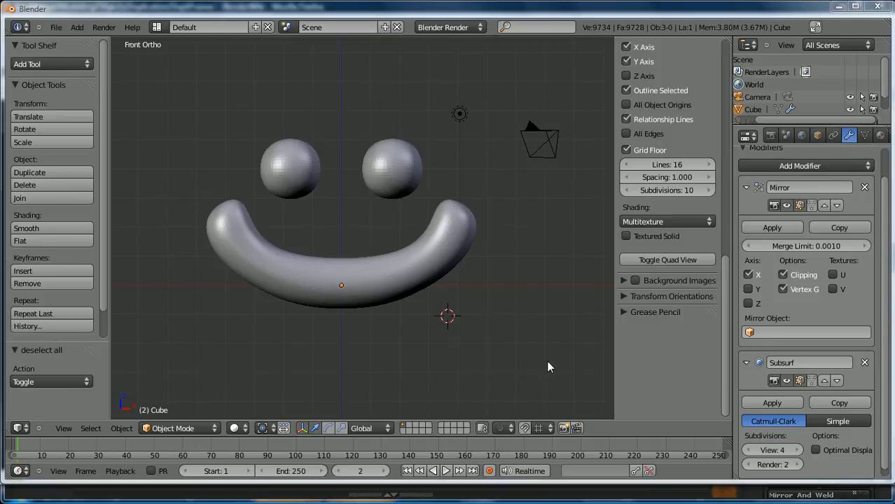
mouse_move(541, 381)
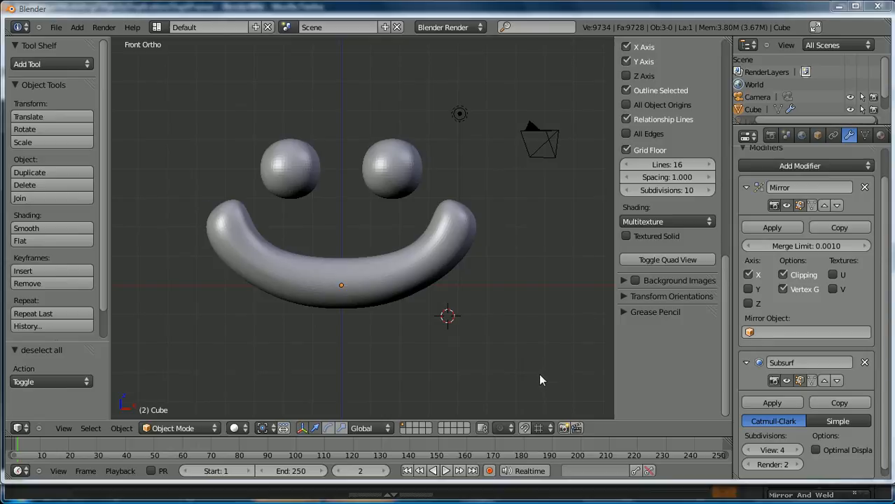
mouse_move(543, 387)
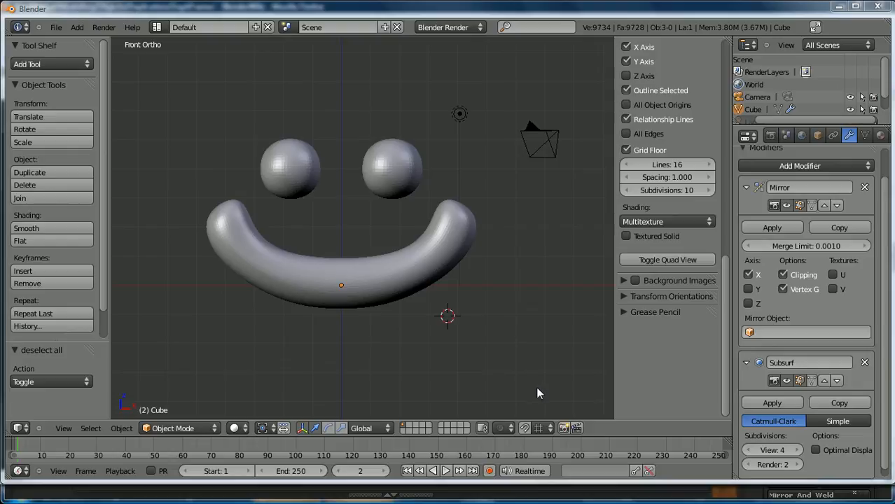
mouse_move(539, 397)
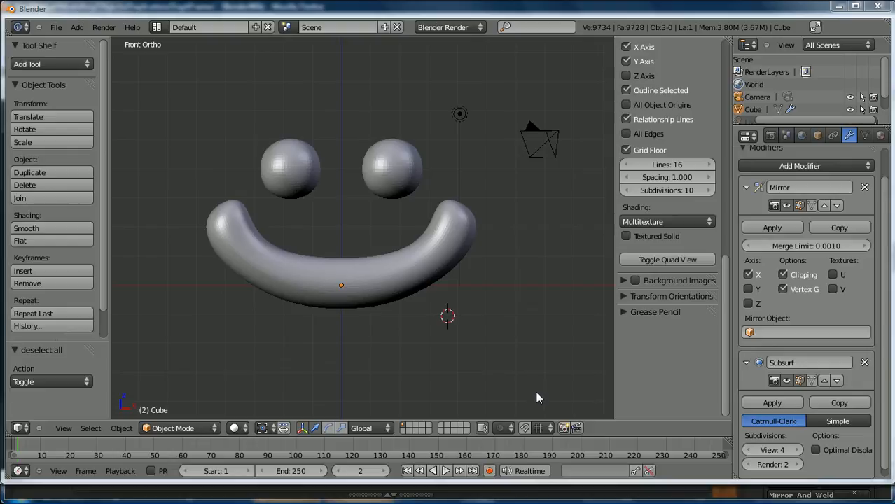